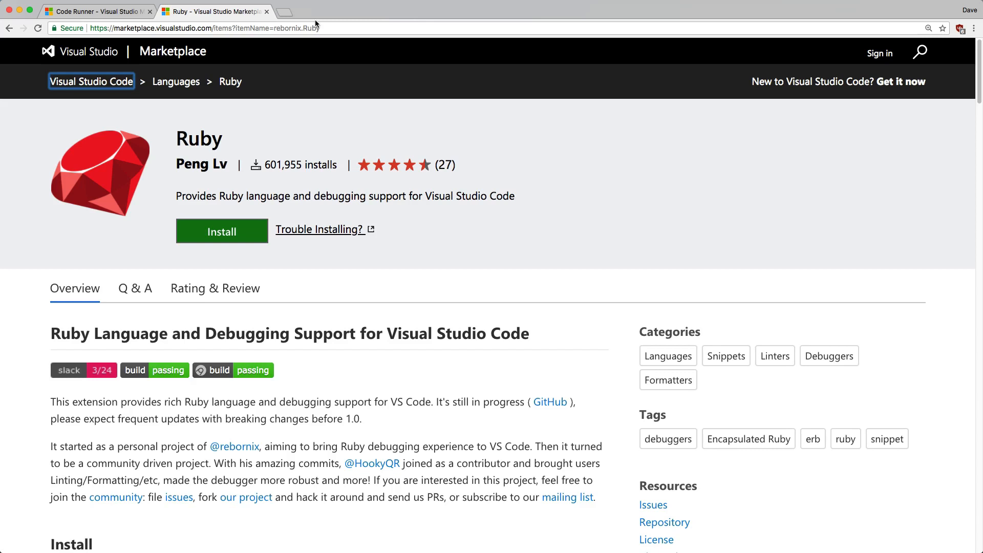
mouse_move(227, 105)
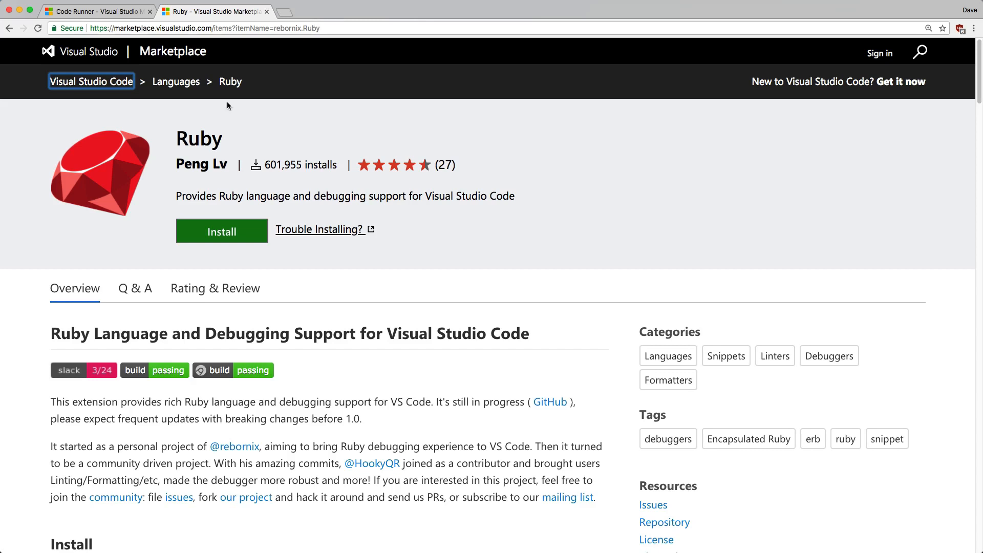
mouse_move(223, 139)
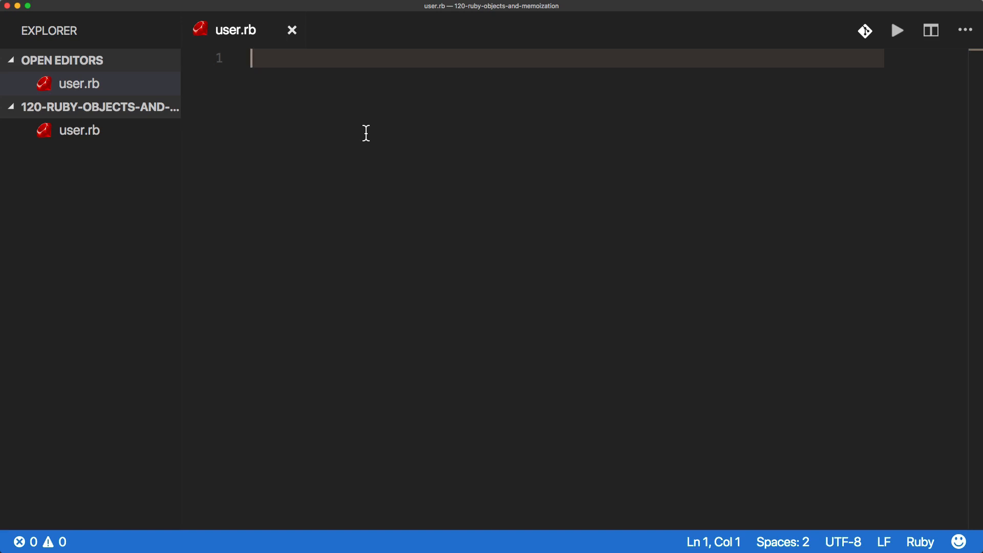
- Enter the example calls User.find(1), User.first and User.all on separate lines in user.rb
type("User.")
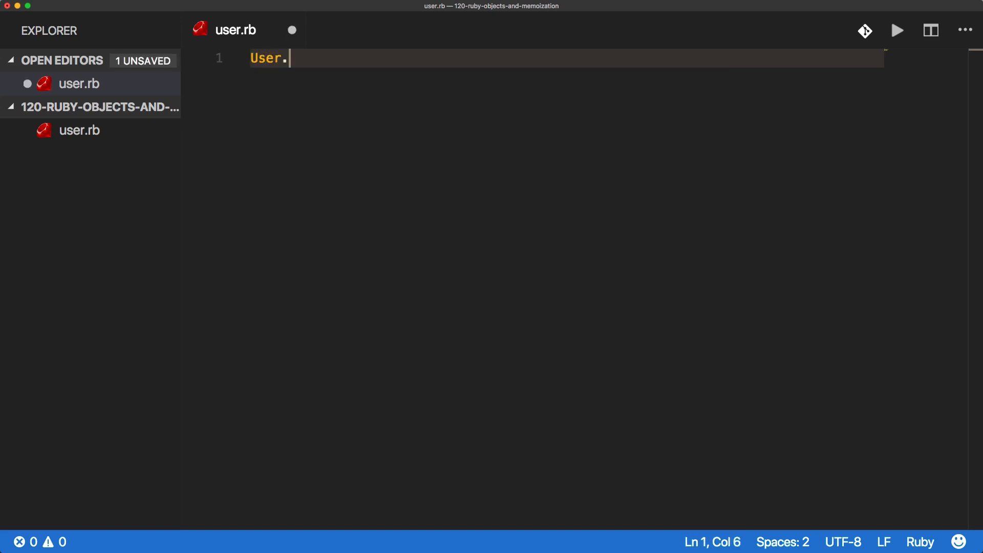
type("find()")
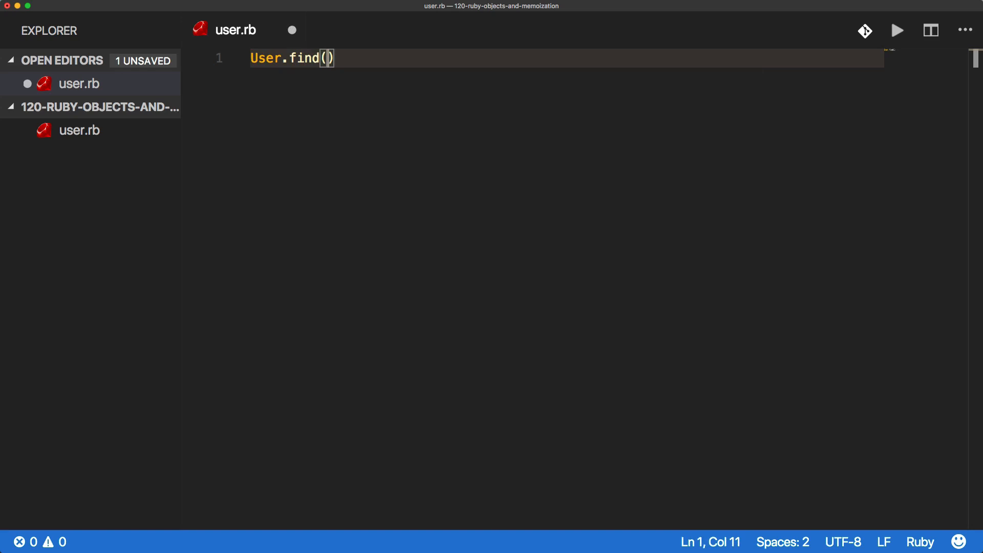
type("1")
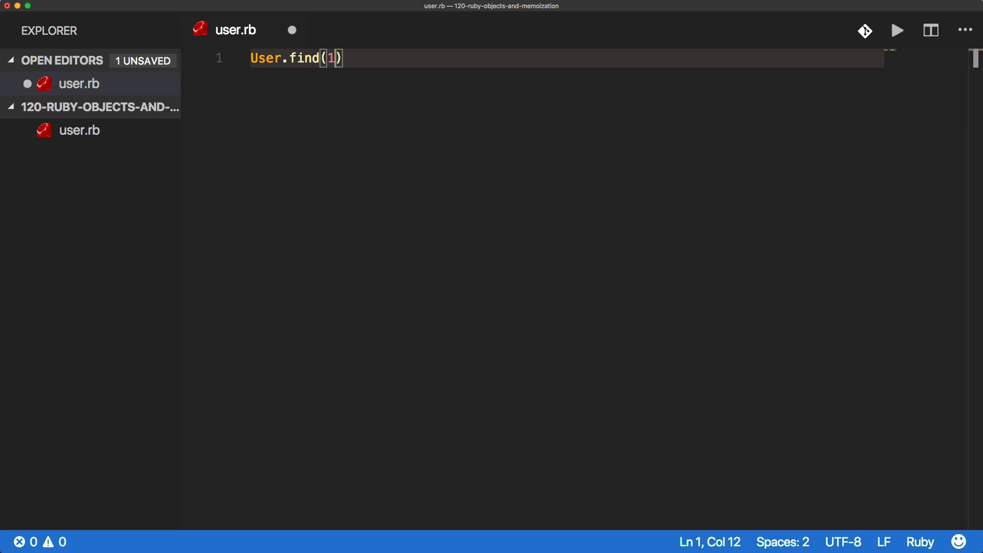
key("Return")
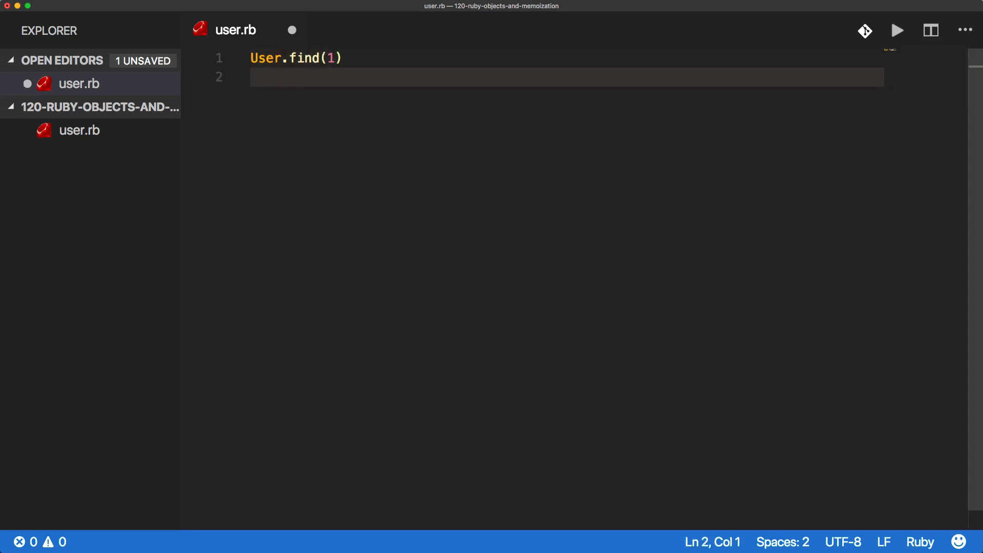
type("User.first")
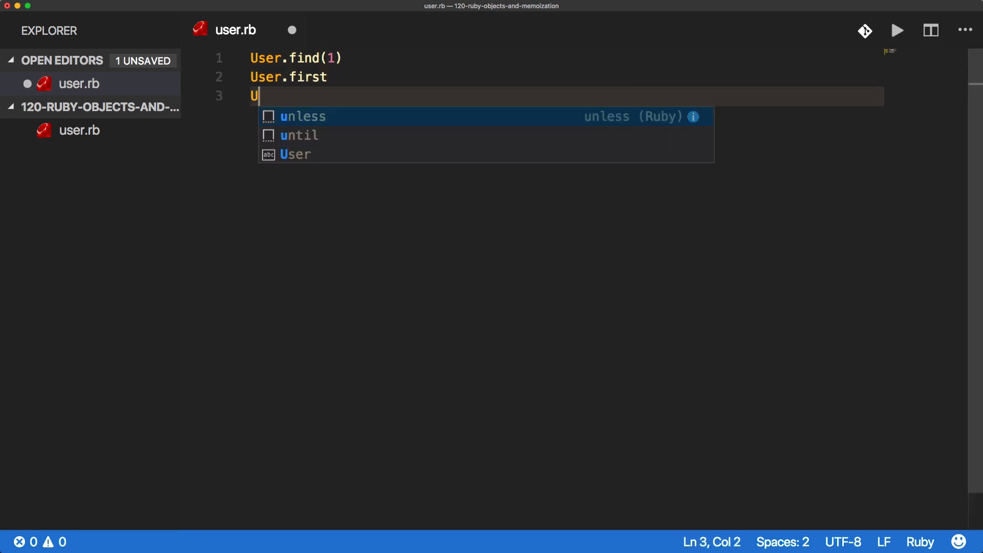
type("ser.all")
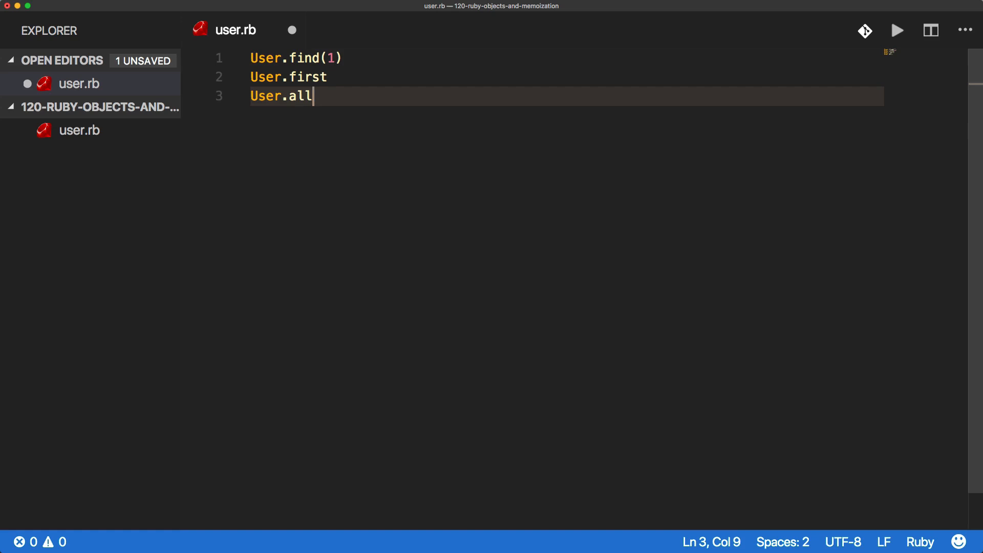